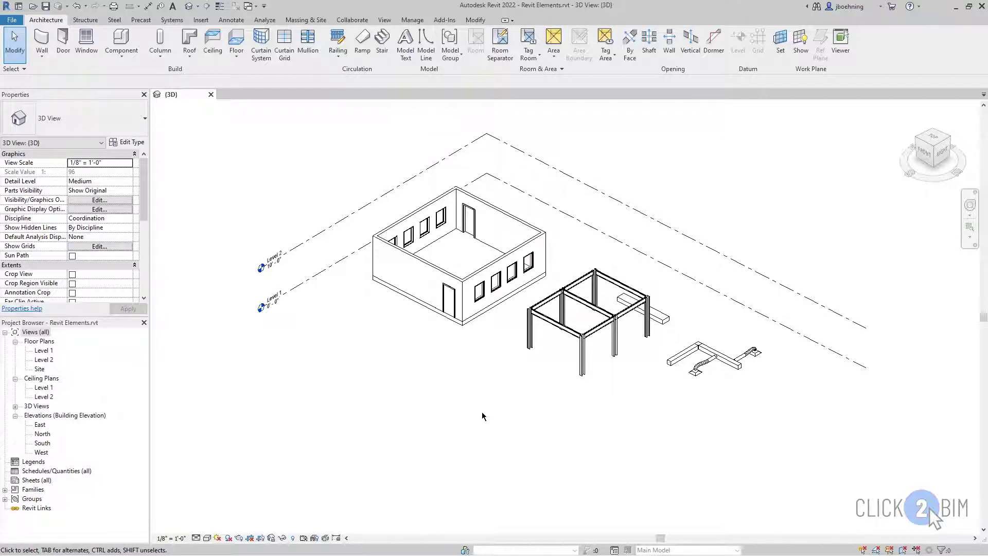
{"action": "mouse_move", "coordinate": [470, 397]}
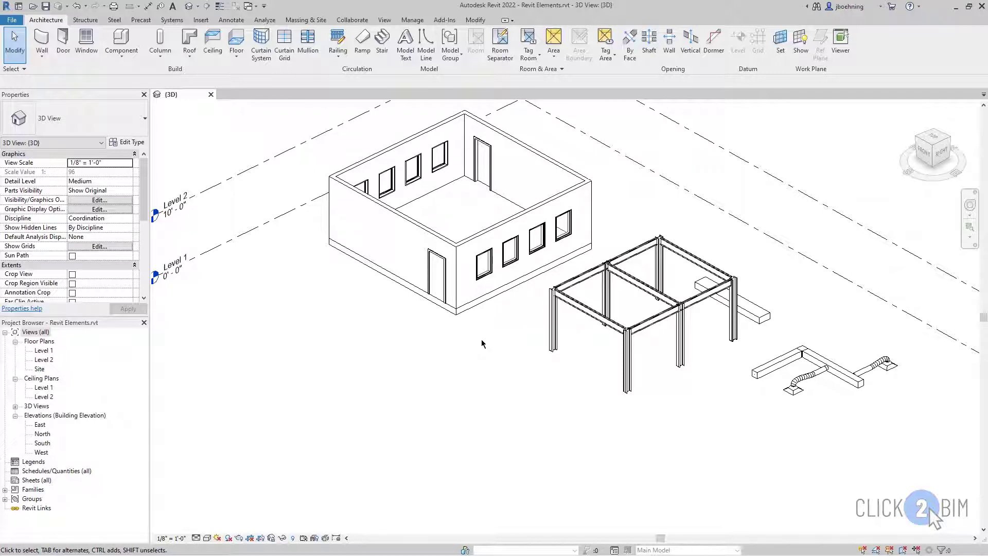
Step: Select a Fixed 36" x 48" window in the front wall
{"action": "left_click", "coordinate": [483, 264]}
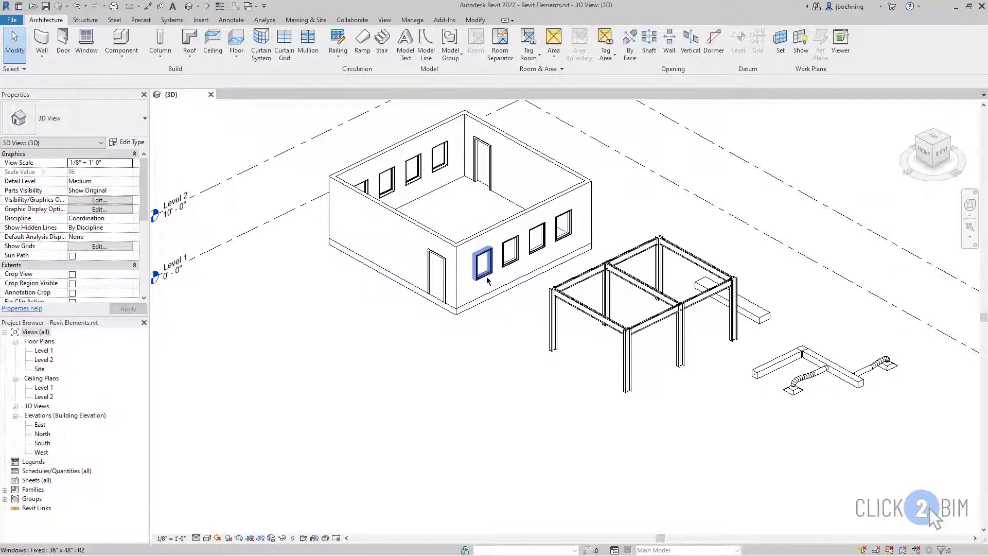
{"action": "left_click", "coordinate": [482, 264]}
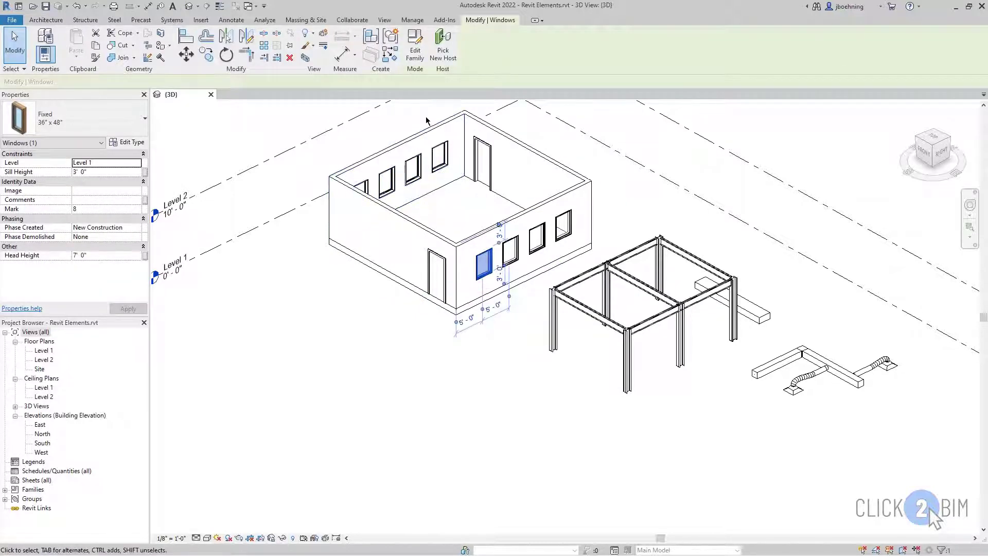
{"action": "mouse_move", "coordinate": [417, 71]}
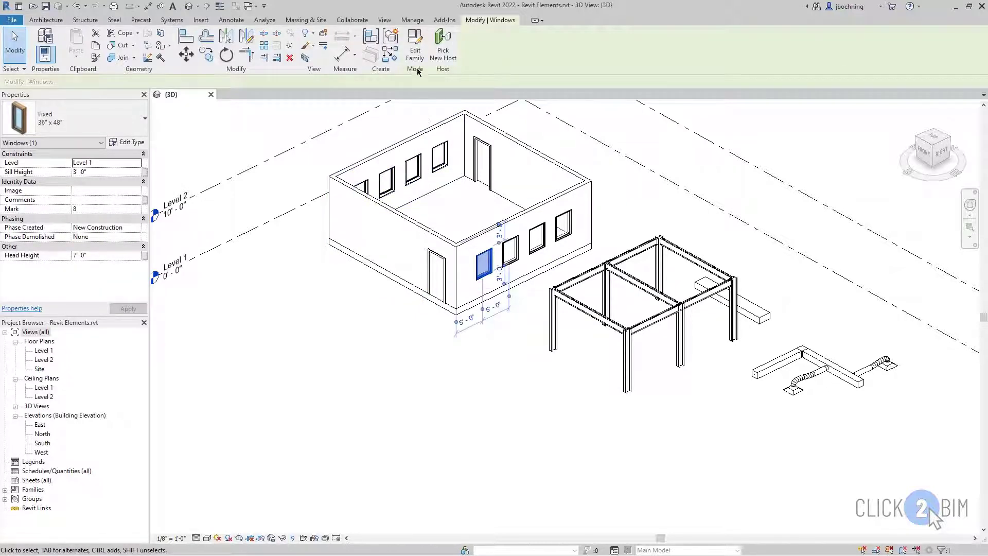
{"action": "mouse_move", "coordinate": [415, 45]}
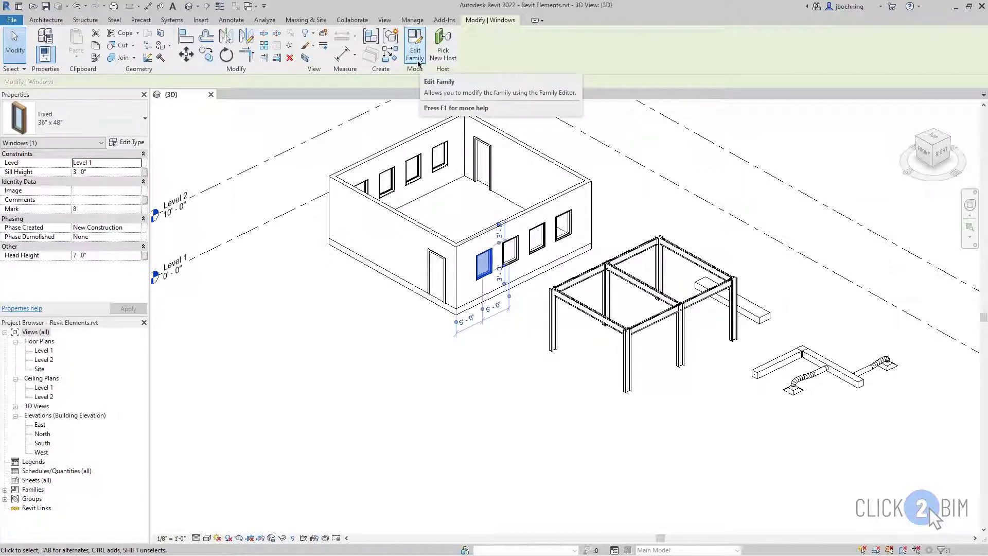
{"action": "mouse_move", "coordinate": [414, 44]}
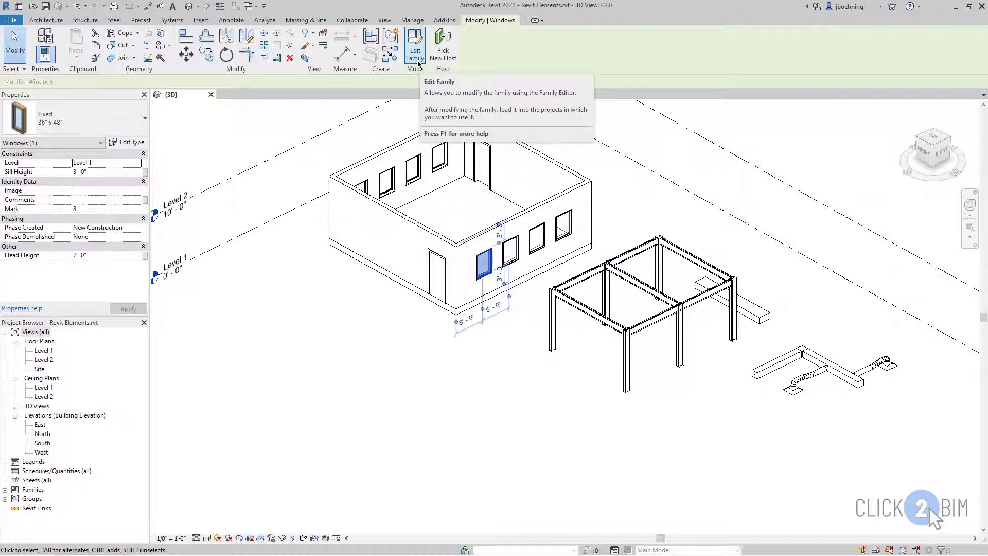
Step: Open the Fixed window family in the Family Editor, then close its 3D view
{"action": "left_click", "coordinate": [415, 44]}
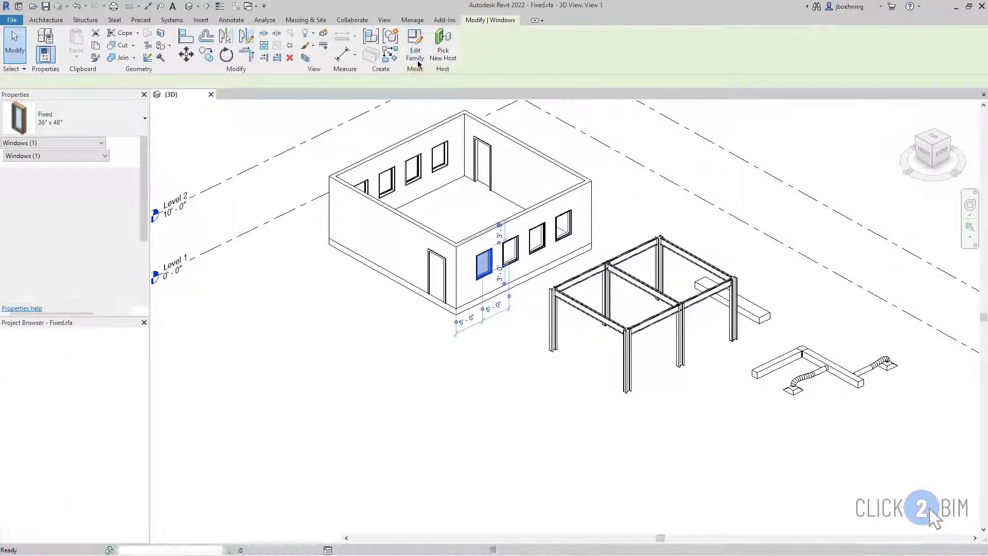
{"action": "left_click", "coordinate": [415, 44]}
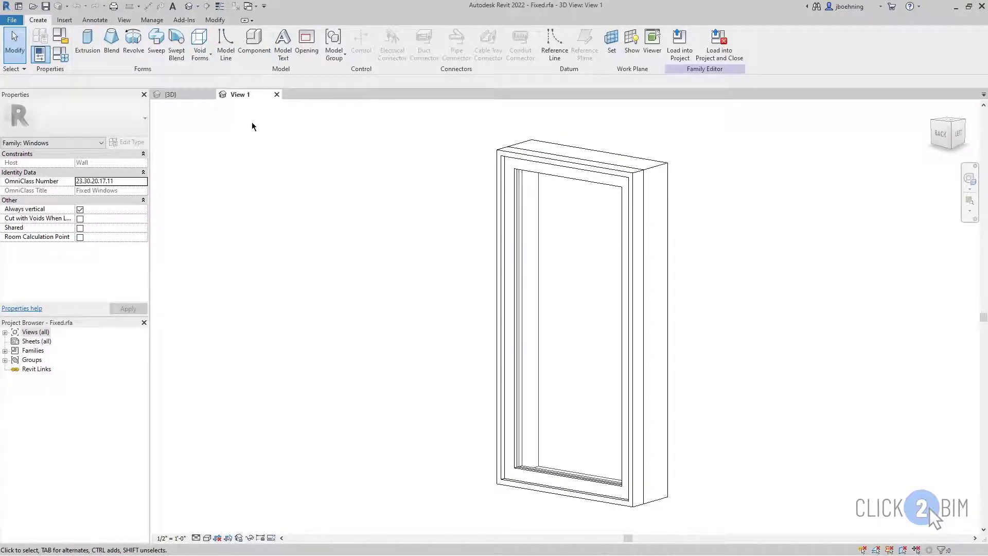
{"action": "mouse_move", "coordinate": [410, 142]}
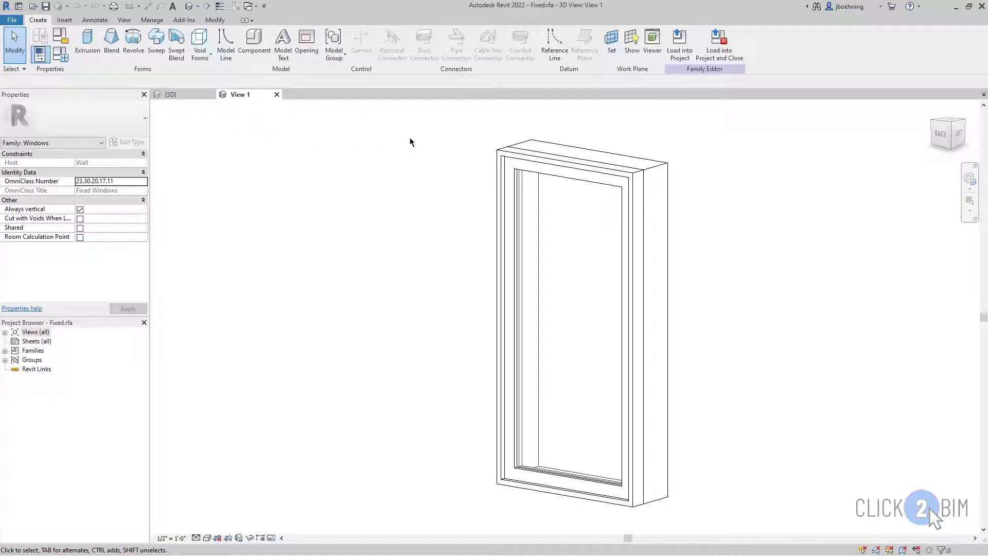
{"action": "mouse_move", "coordinate": [679, 44]}
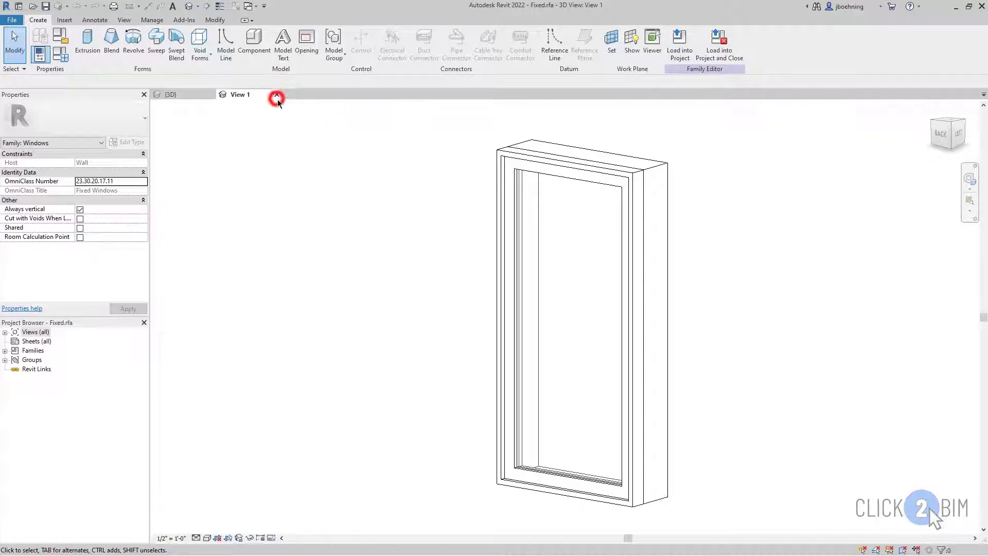
{"action": "left_click", "coordinate": [276, 99]}
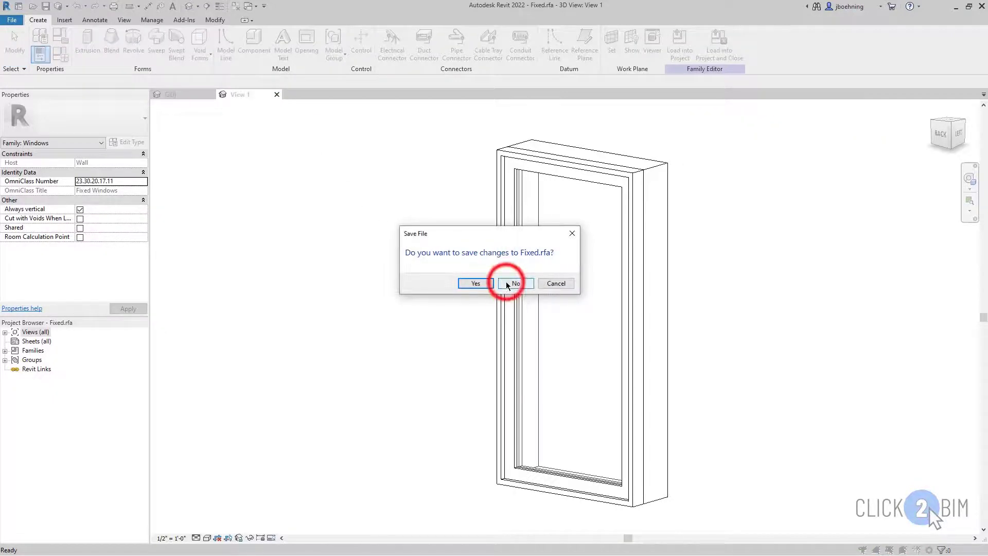
Step: Close Fixed.rfa without saving, then select and deselect a wall and the floor
{"action": "left_click", "coordinate": [516, 283]}
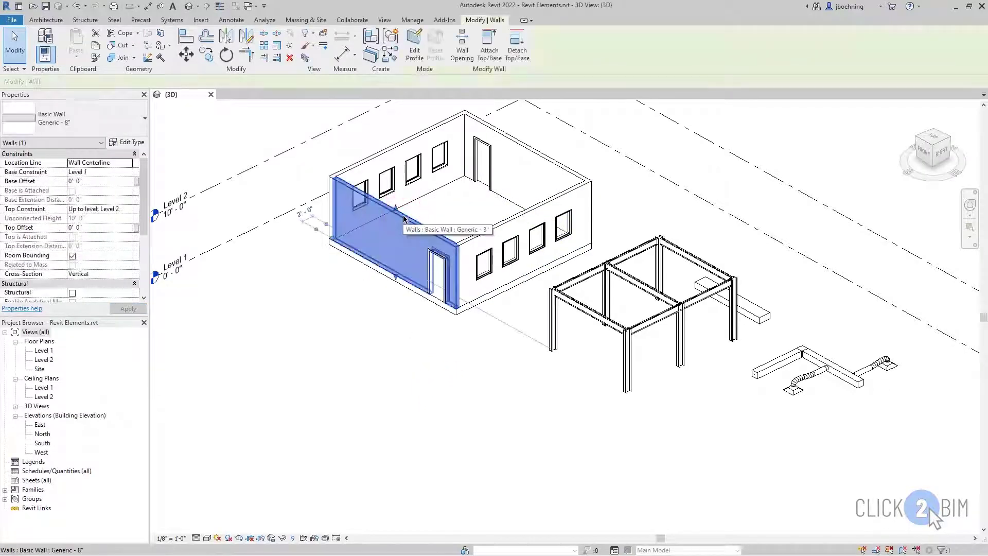
{"action": "mouse_move", "coordinate": [382, 327]}
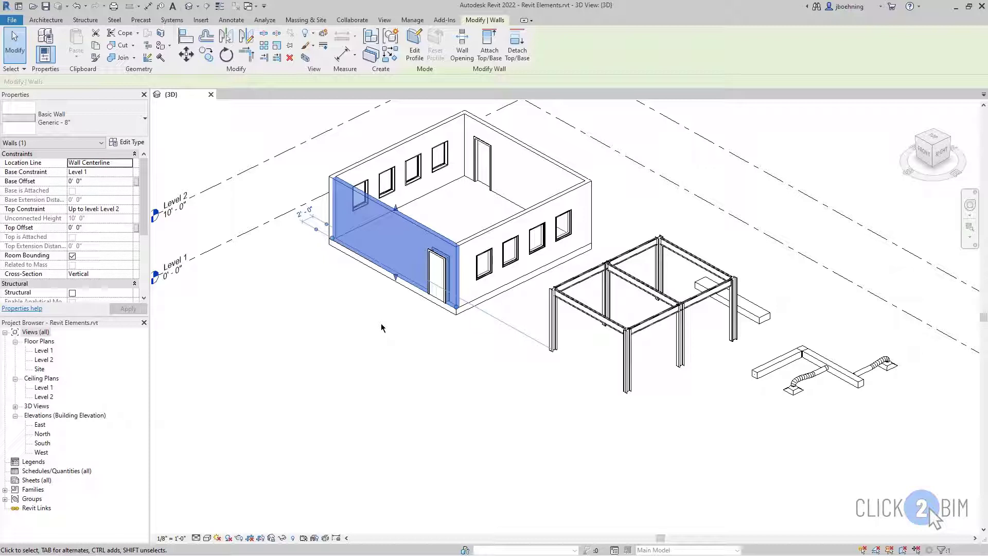
{"action": "left_click", "coordinate": [390, 328]}
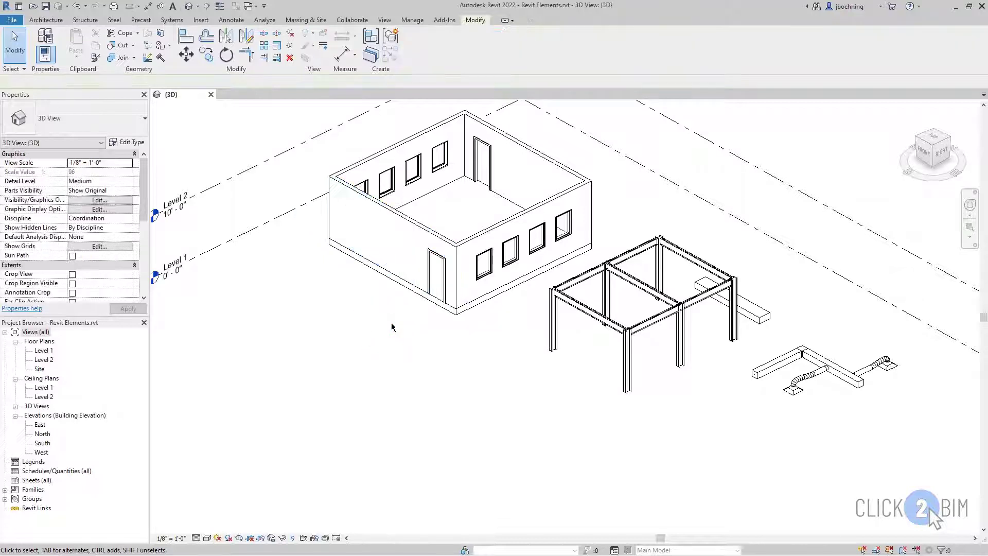
{"action": "left_click", "coordinate": [446, 314]}
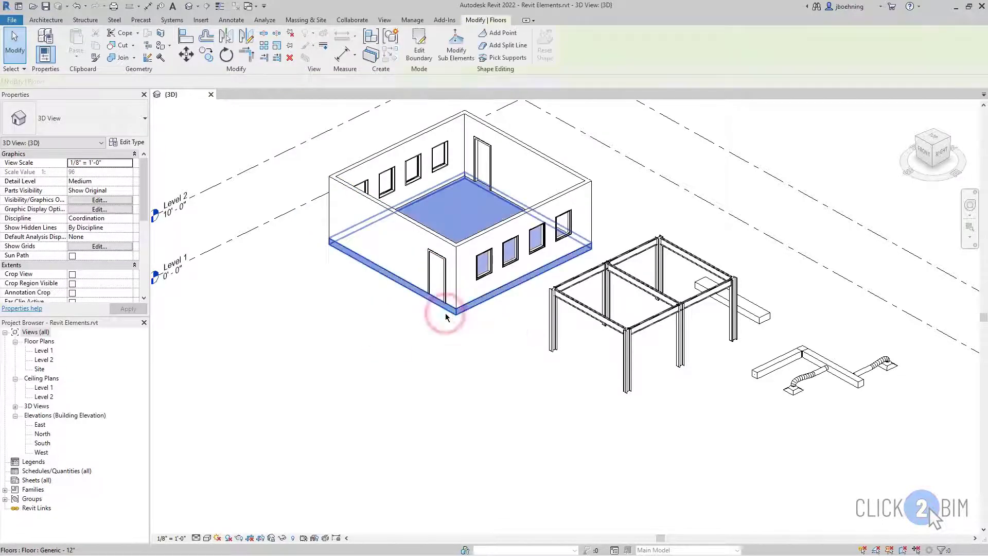
{"action": "left_click", "coordinate": [446, 309]}
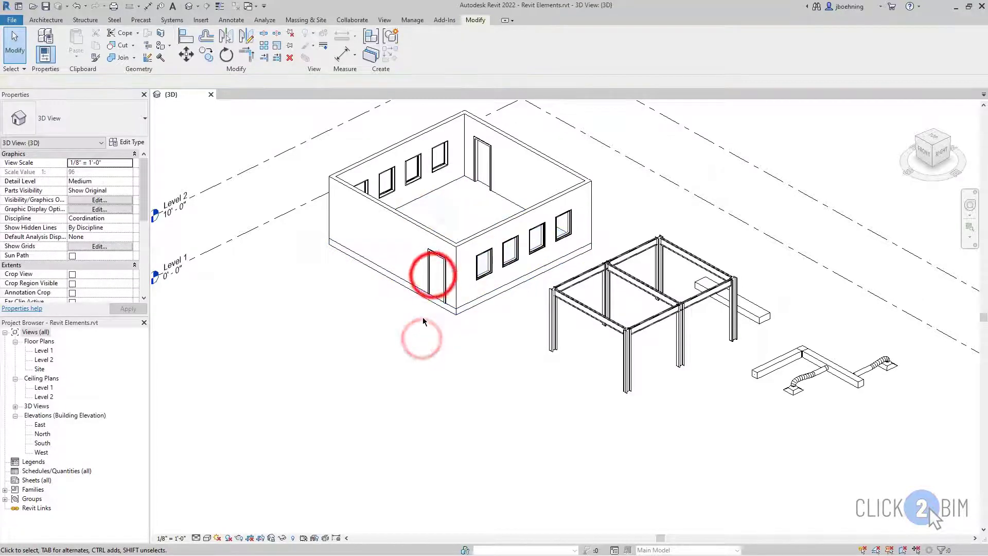
{"action": "left_click", "coordinate": [433, 274]}
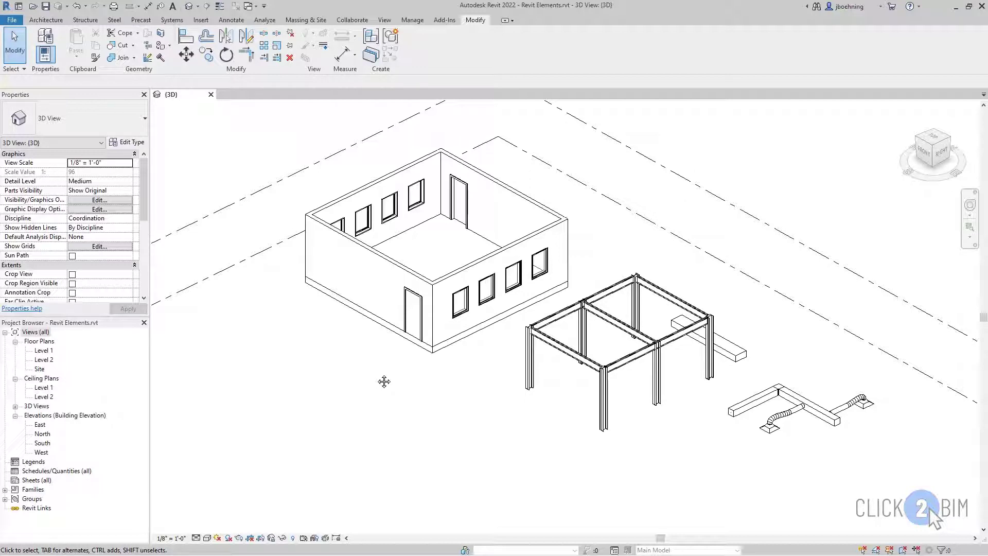
Step: Select the left front Generic - 8" wall and review, then cancel, its Type Properties
{"action": "left_click", "coordinate": [417, 311]}
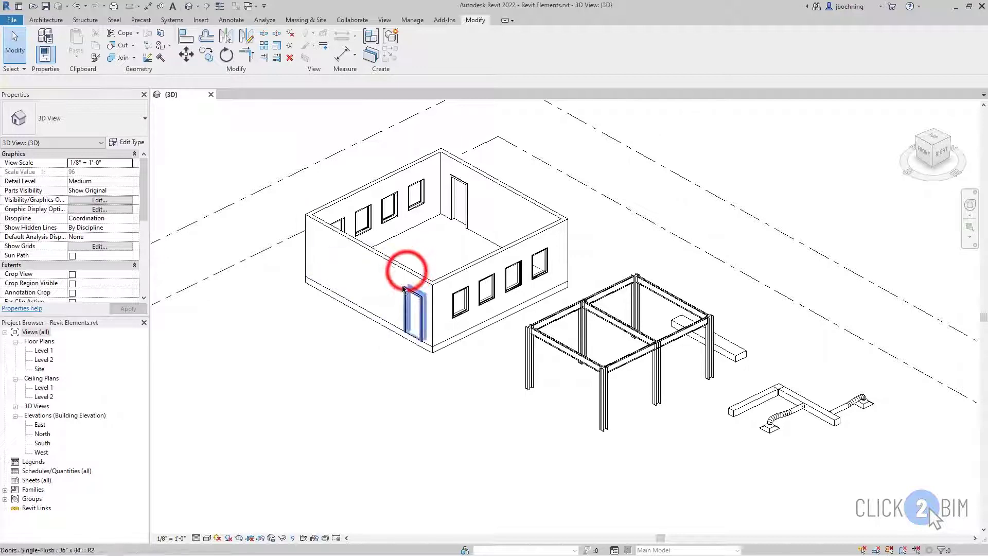
{"action": "left_click", "coordinate": [353, 277]}
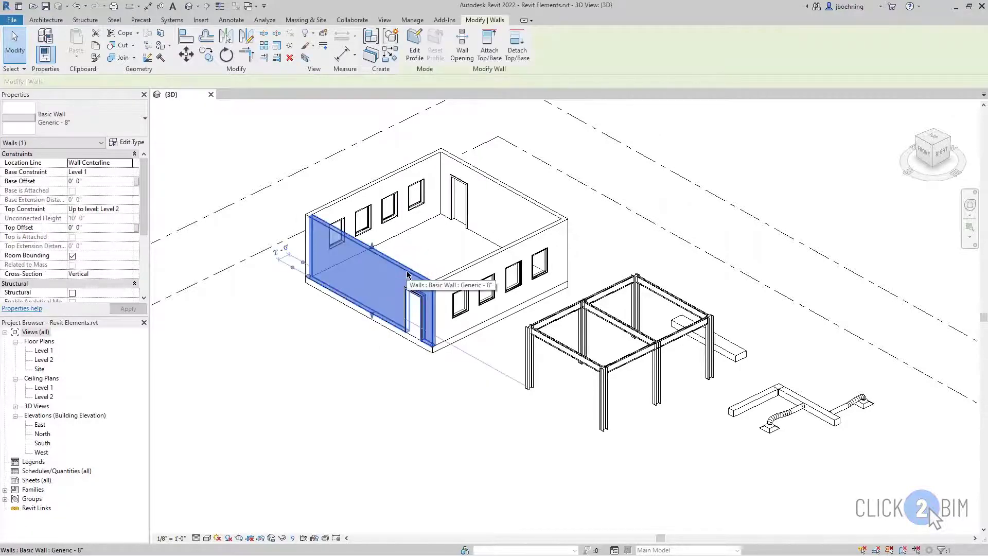
{"action": "mouse_move", "coordinate": [326, 339]}
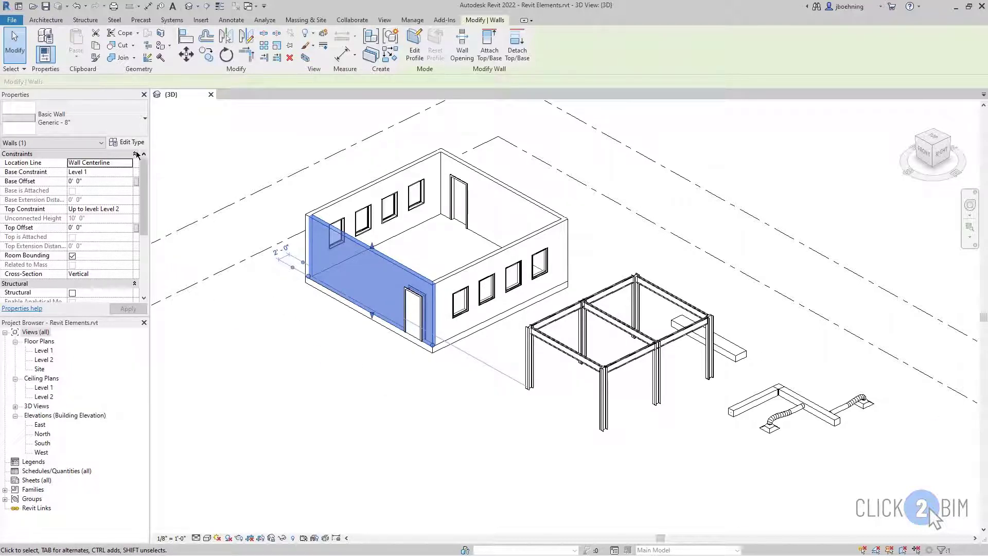
{"action": "mouse_move", "coordinate": [130, 143]}
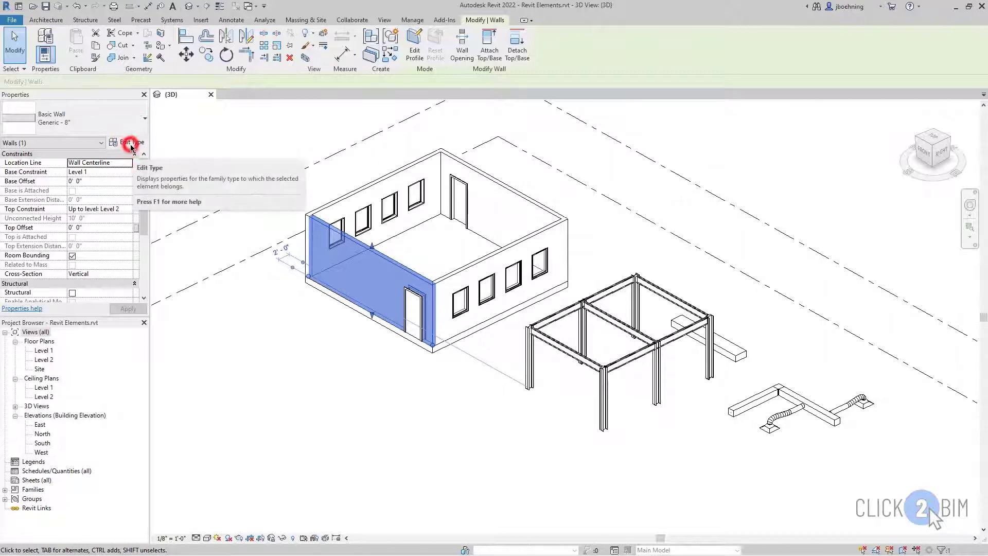
{"action": "left_click", "coordinate": [130, 143]}
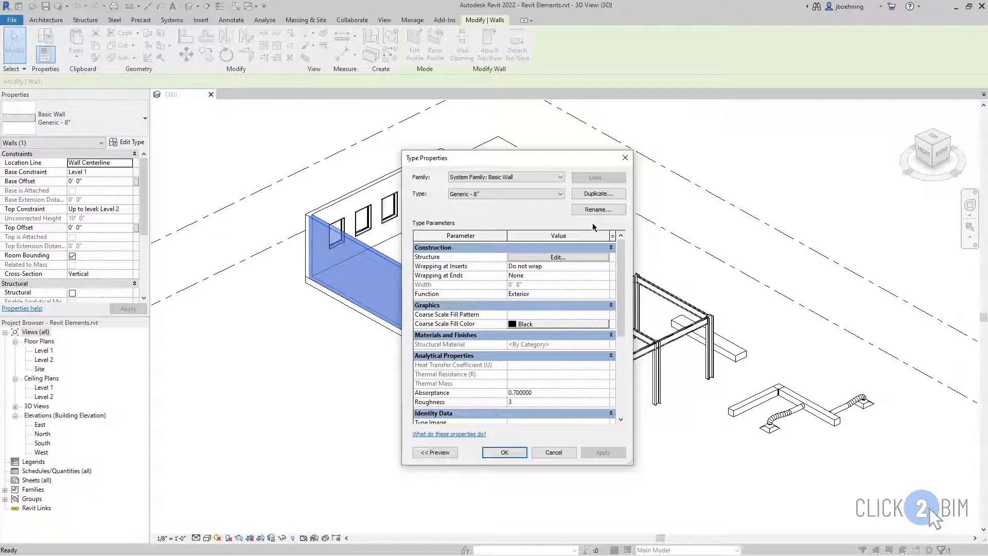
{"action": "mouse_move", "coordinate": [586, 258]}
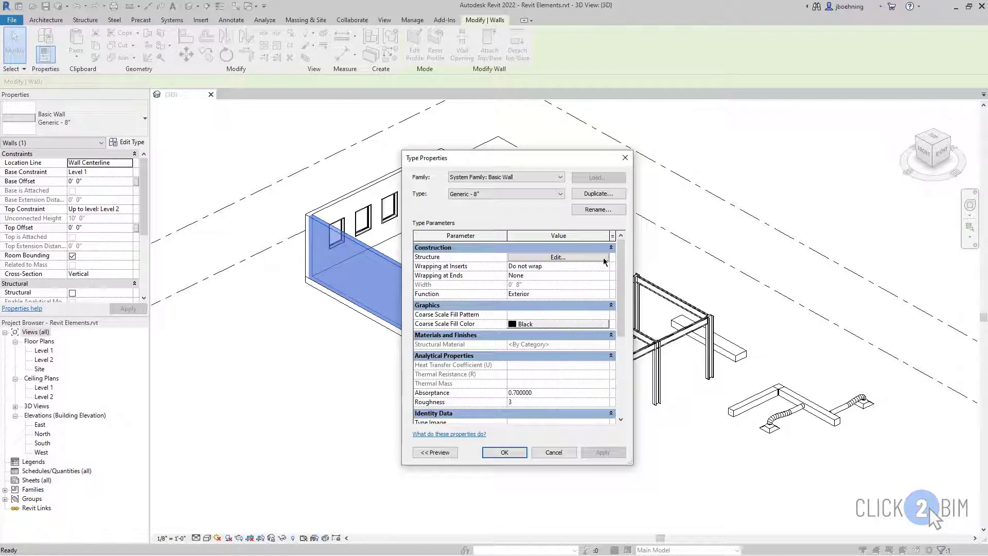
{"action": "left_click", "coordinate": [503, 452]}
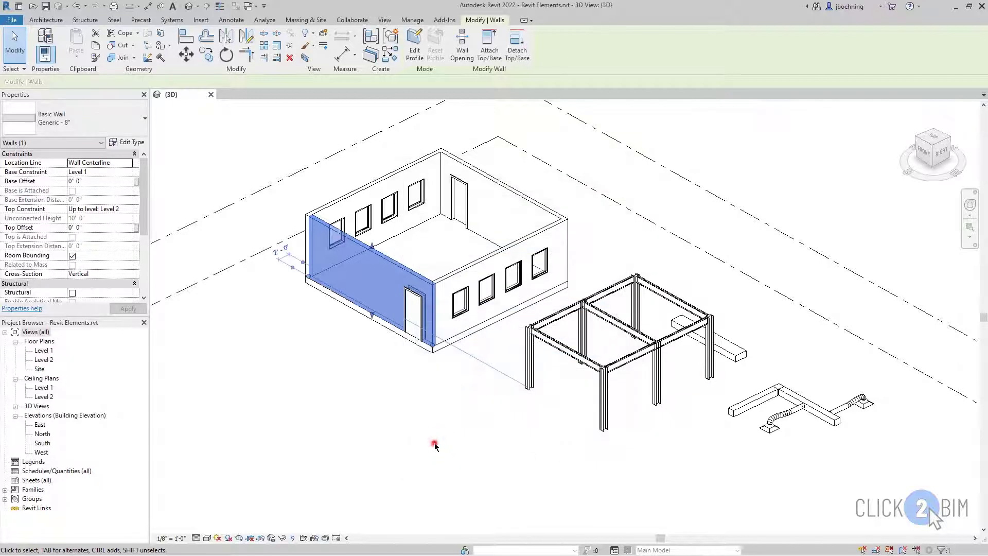
Step: Deselect the wall, then pick a W10X33 steel column and the W12X16 girder
{"action": "left_click", "coordinate": [435, 445]}
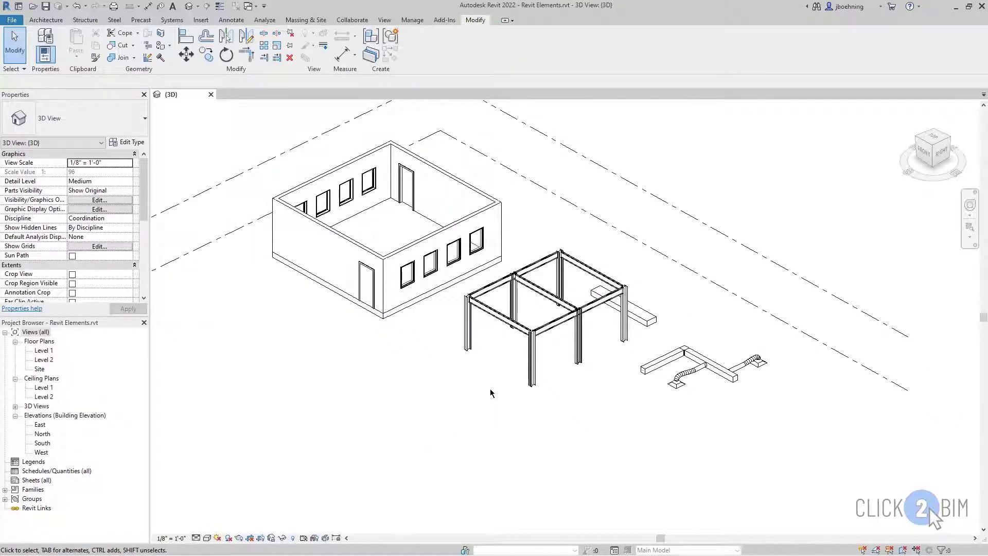
{"action": "left_click", "coordinate": [527, 366]}
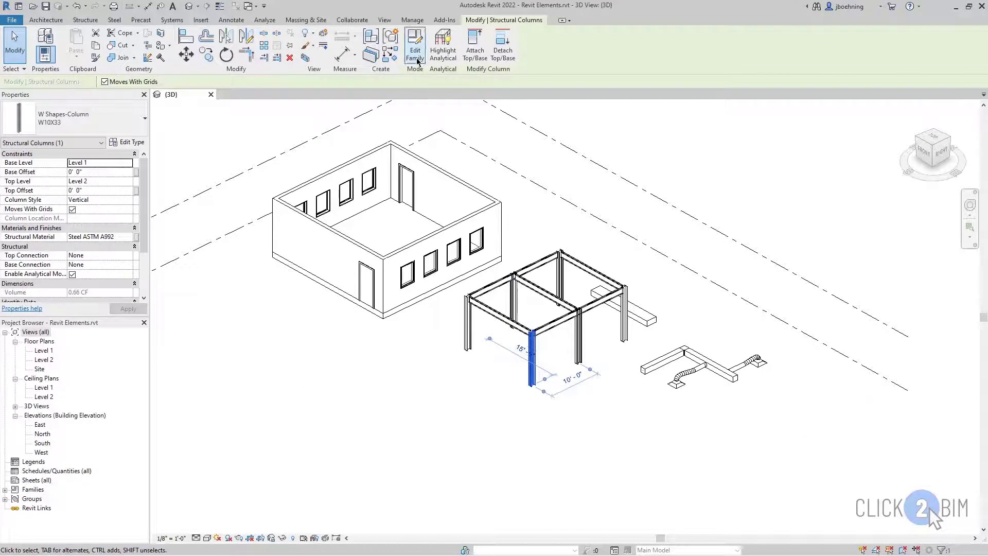
{"action": "mouse_move", "coordinate": [414, 47]}
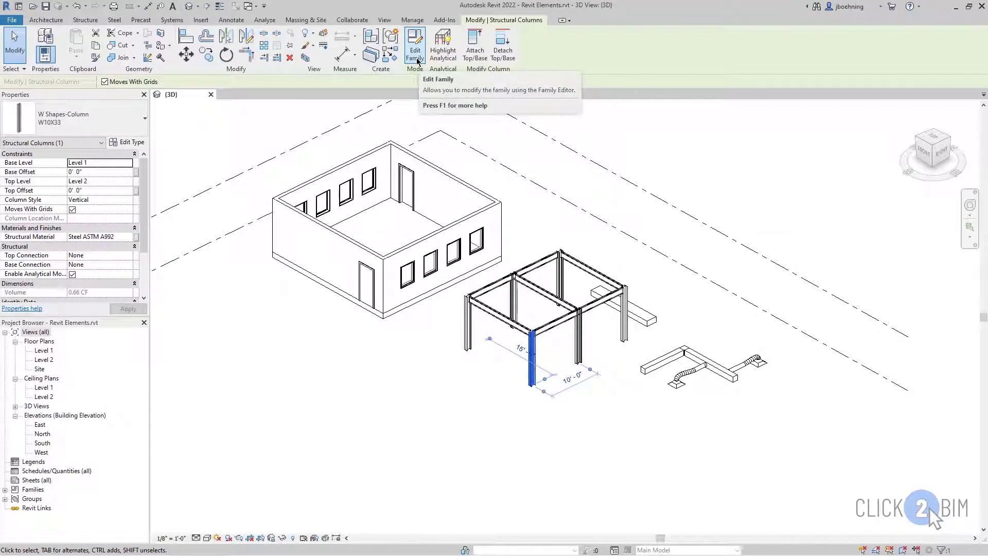
{"action": "mouse_move", "coordinate": [414, 48]}
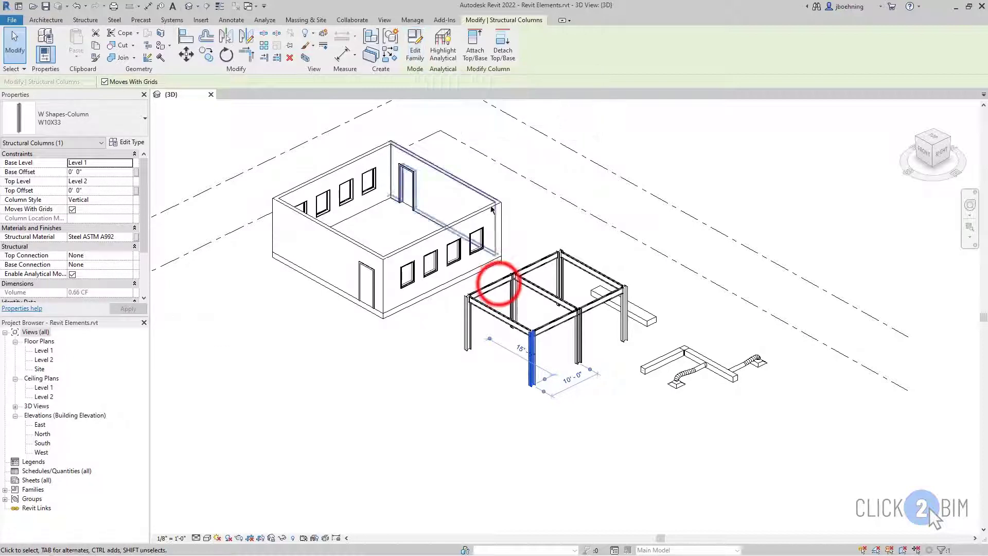
{"action": "left_click", "coordinate": [535, 271]}
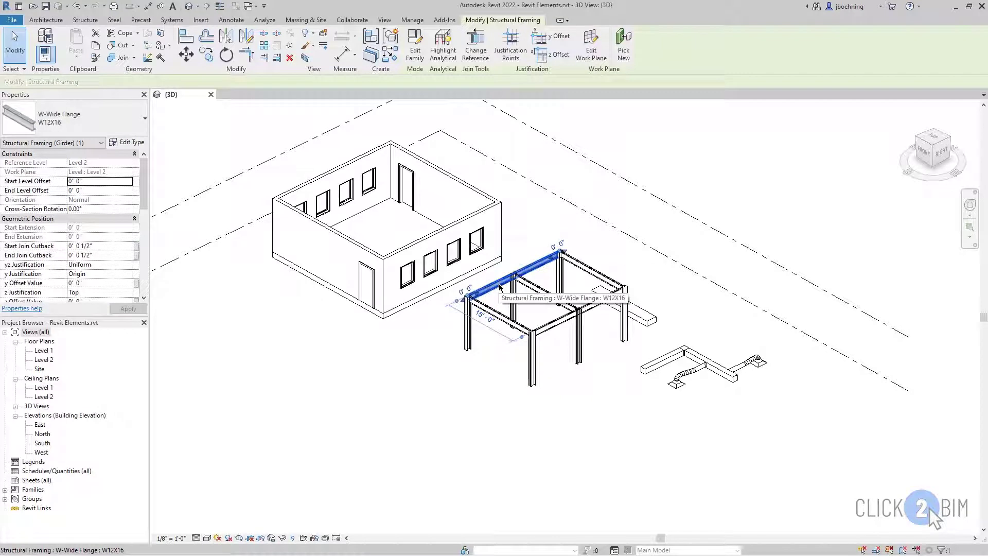
{"action": "mouse_move", "coordinate": [415, 45]}
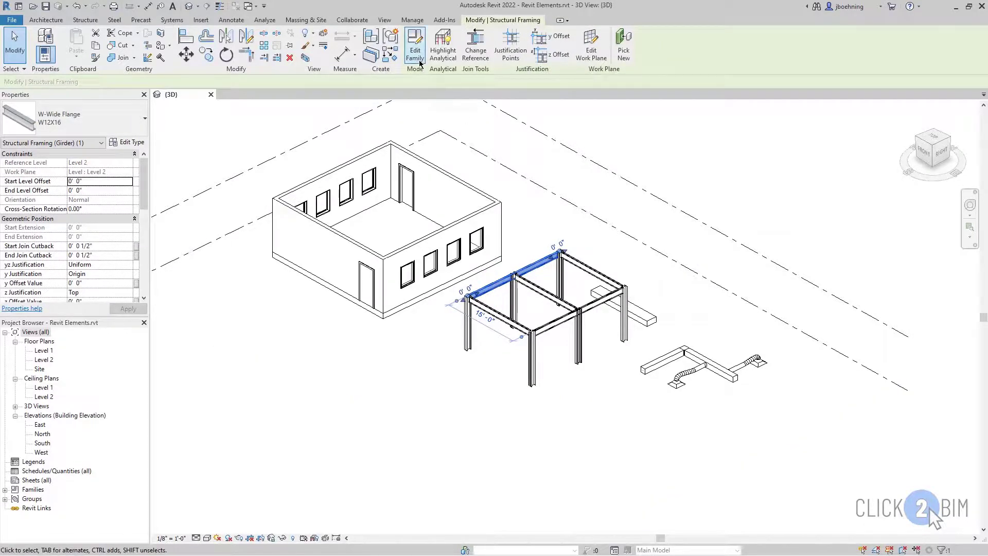
{"action": "mouse_move", "coordinate": [415, 46]}
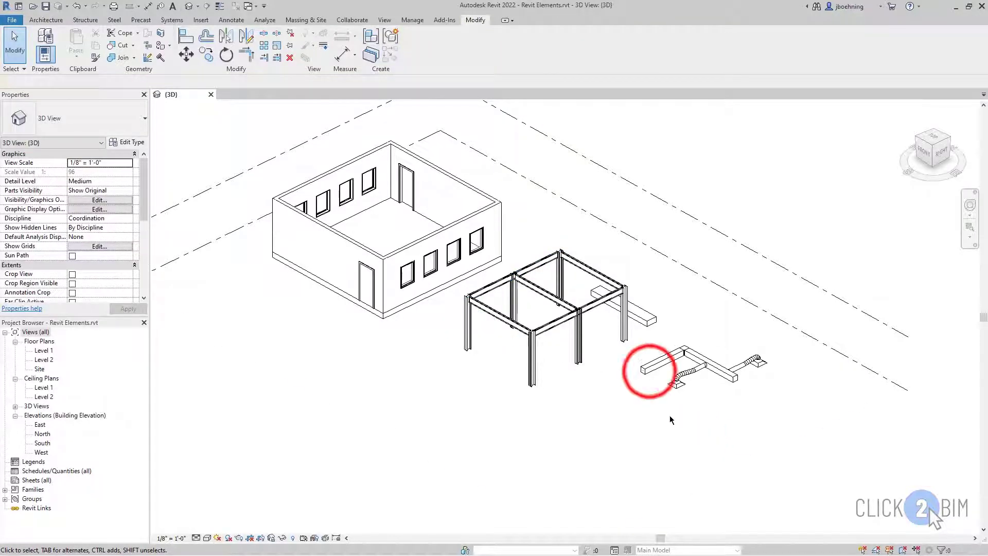
Step: Select a rectangular duct, the supply diffuser, then the mitered elbow fitting
{"action": "left_click", "coordinate": [649, 368]}
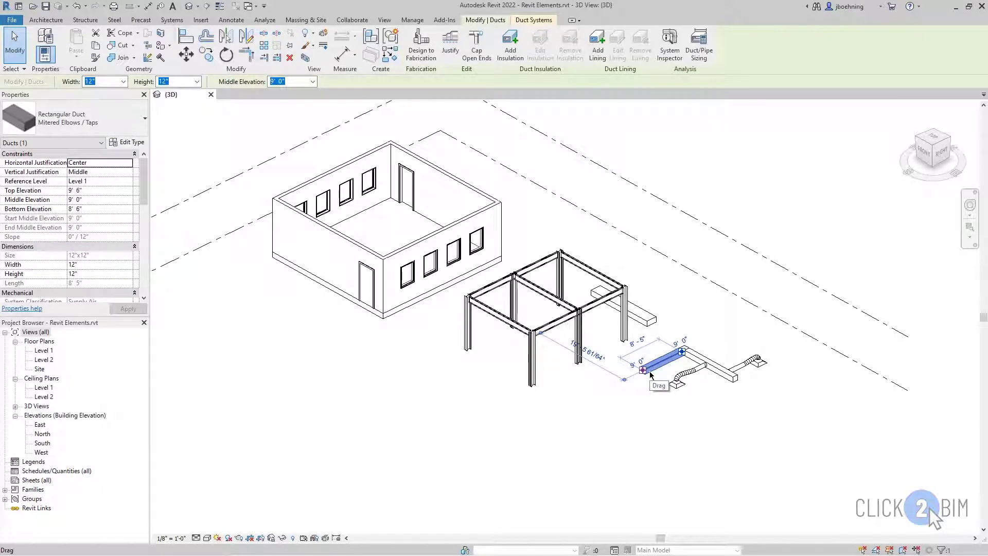
{"action": "mouse_move", "coordinate": [652, 393]}
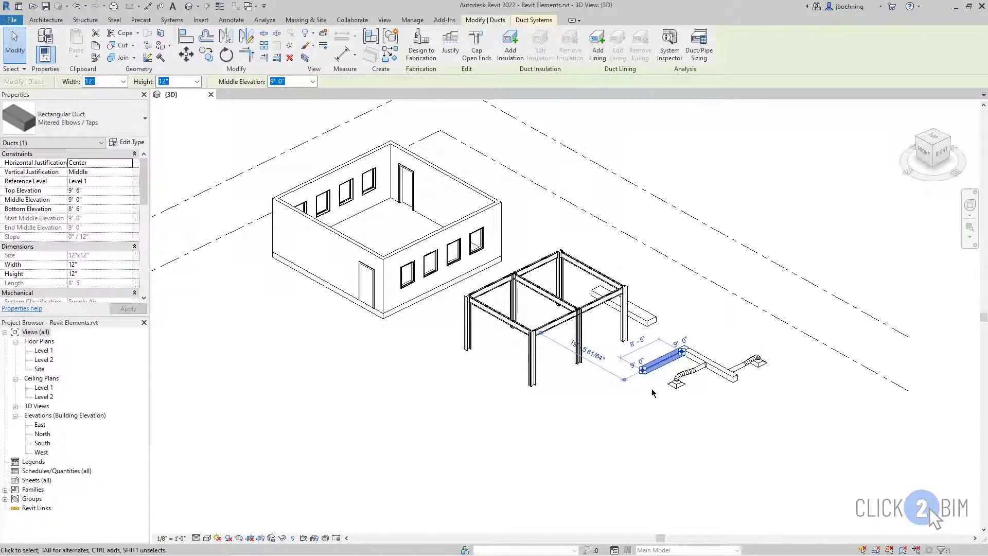
{"action": "left_click", "coordinate": [674, 383]}
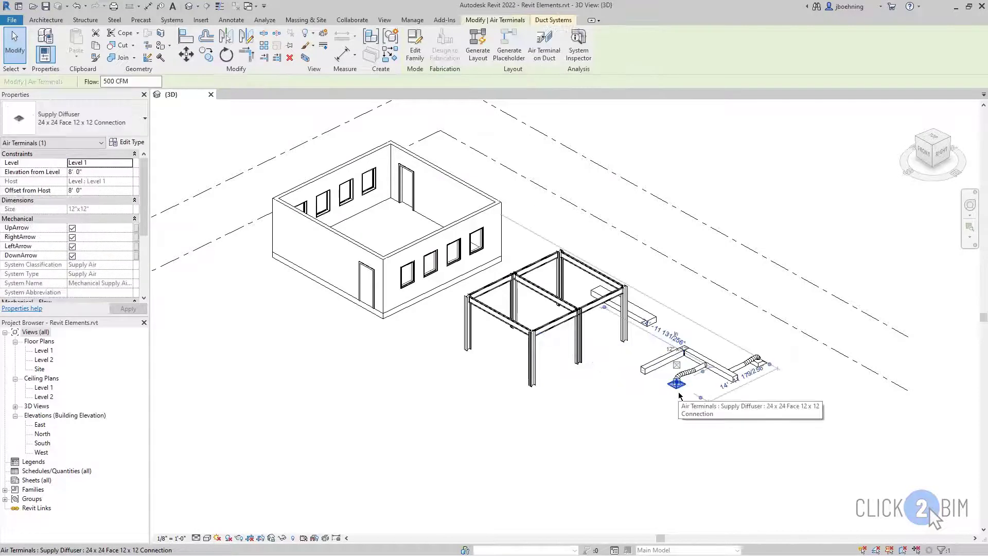
{"action": "left_click", "coordinate": [659, 422]}
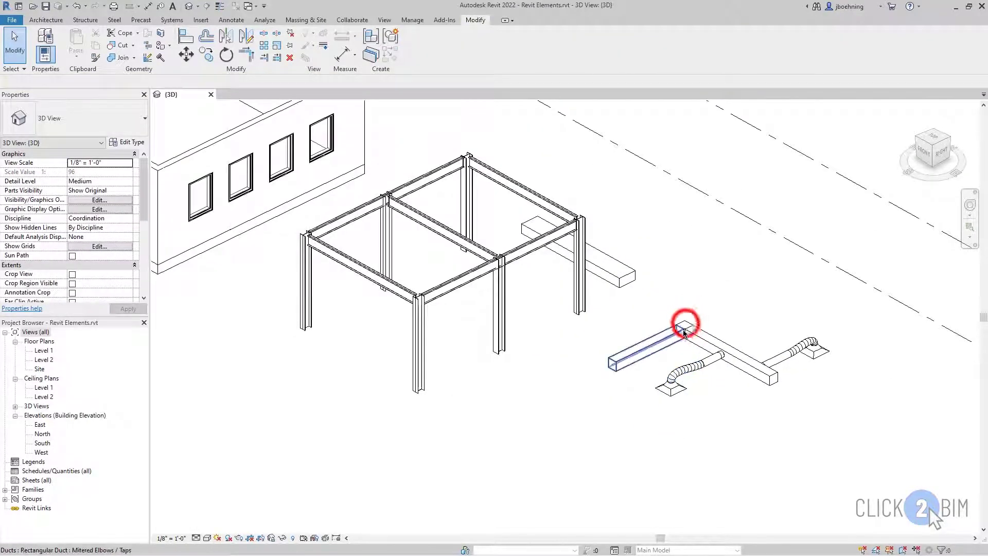
{"action": "left_click", "coordinate": [684, 331]}
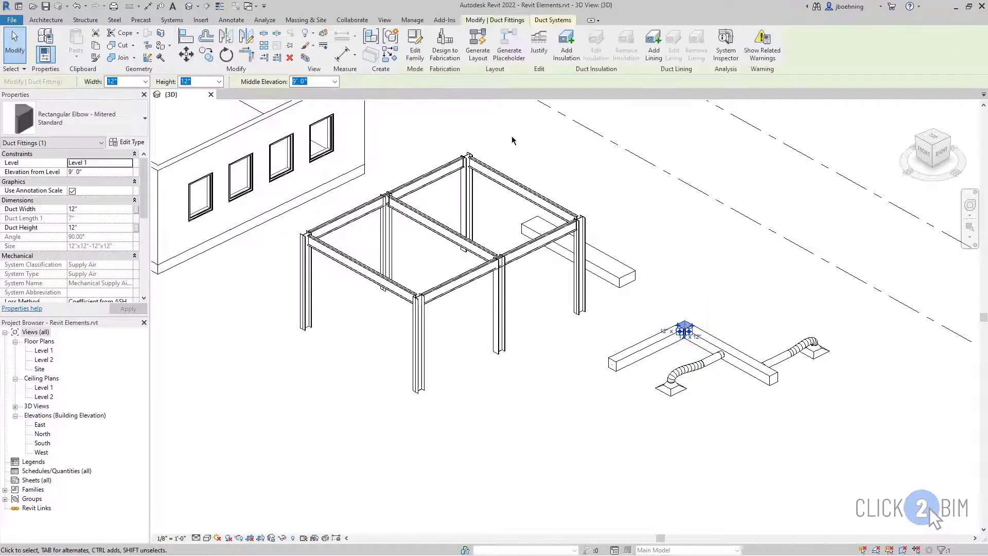
{"action": "mouse_move", "coordinate": [606, 169]}
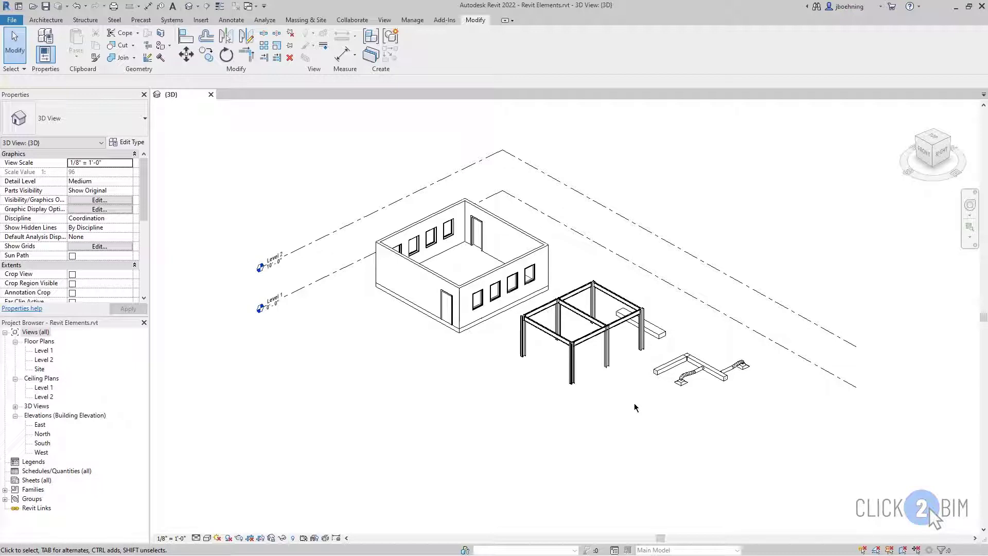
{"action": "mouse_move", "coordinate": [626, 403]}
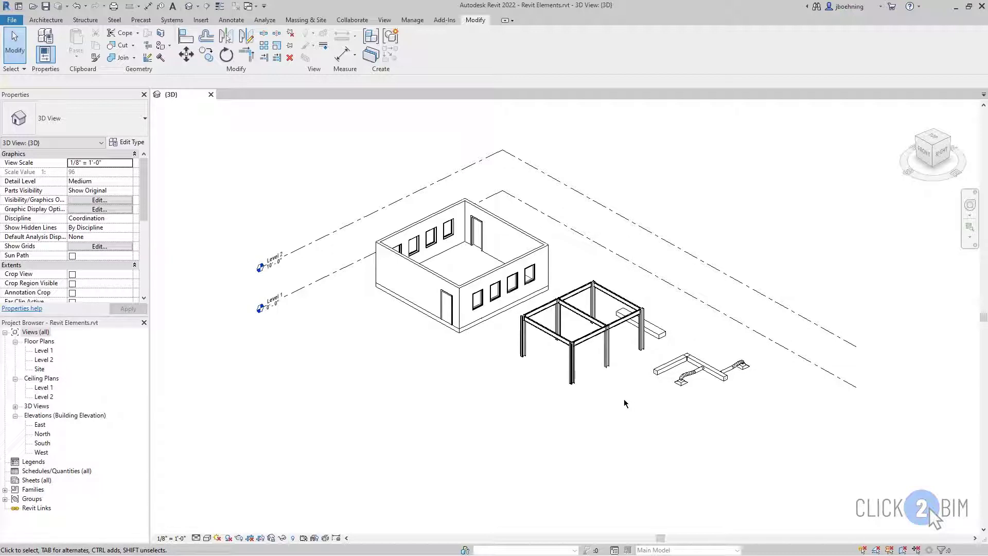
{"action": "mouse_move", "coordinate": [624, 403]}
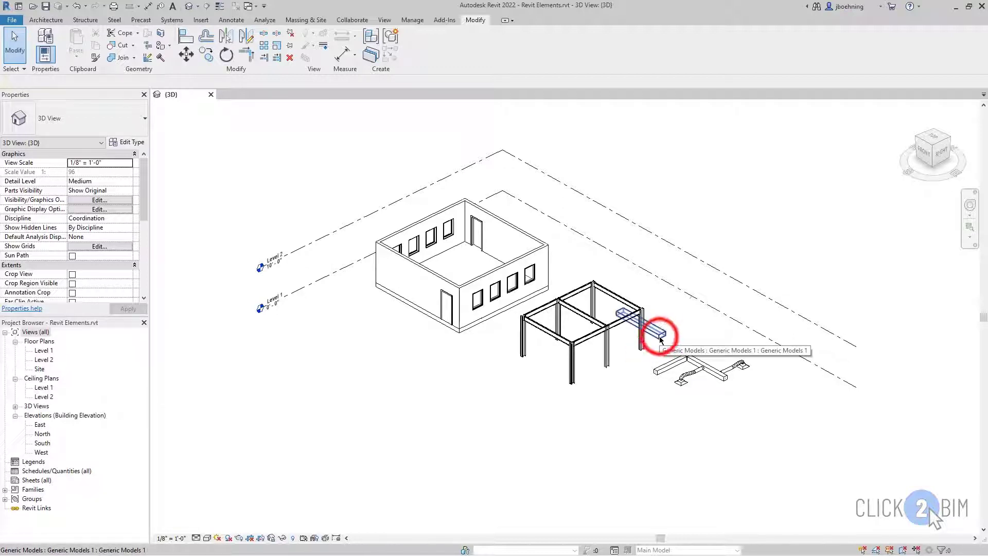
Step: Select the generic model block beside the steel frame, showing its 26 CF volume
{"action": "left_click", "coordinate": [655, 334]}
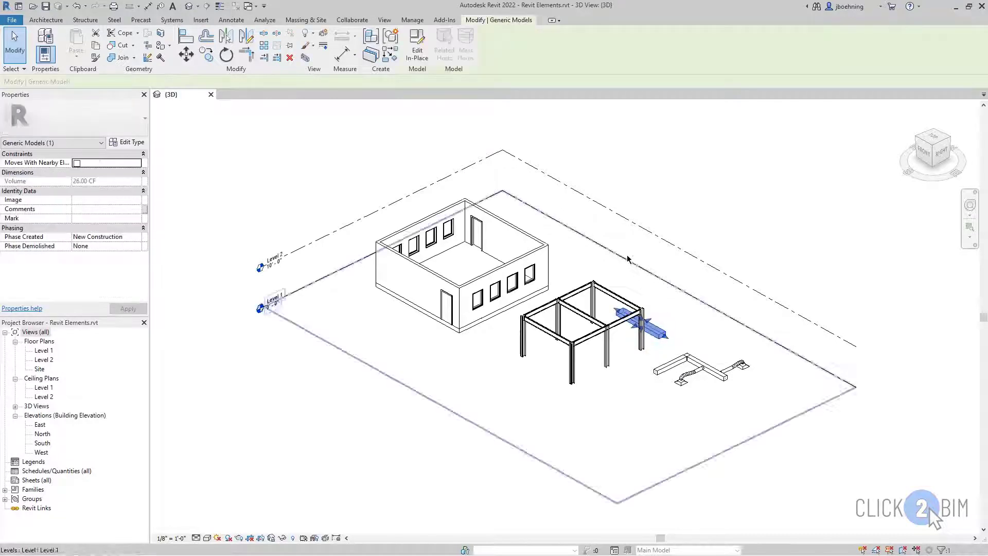
{"action": "mouse_move", "coordinate": [416, 45]}
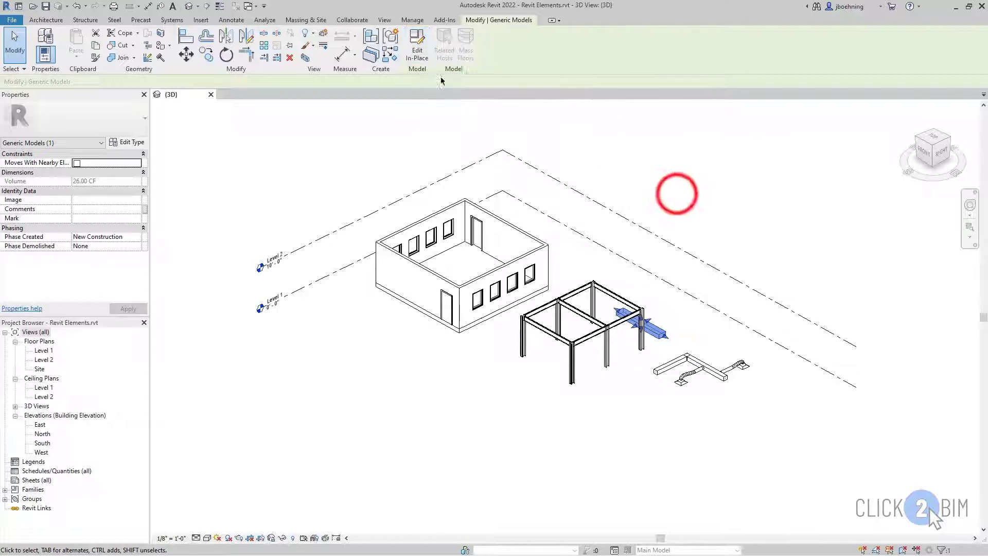
Step: Deselect the generic model block by picking empty space in the 3D view
{"action": "left_click", "coordinate": [678, 195]}
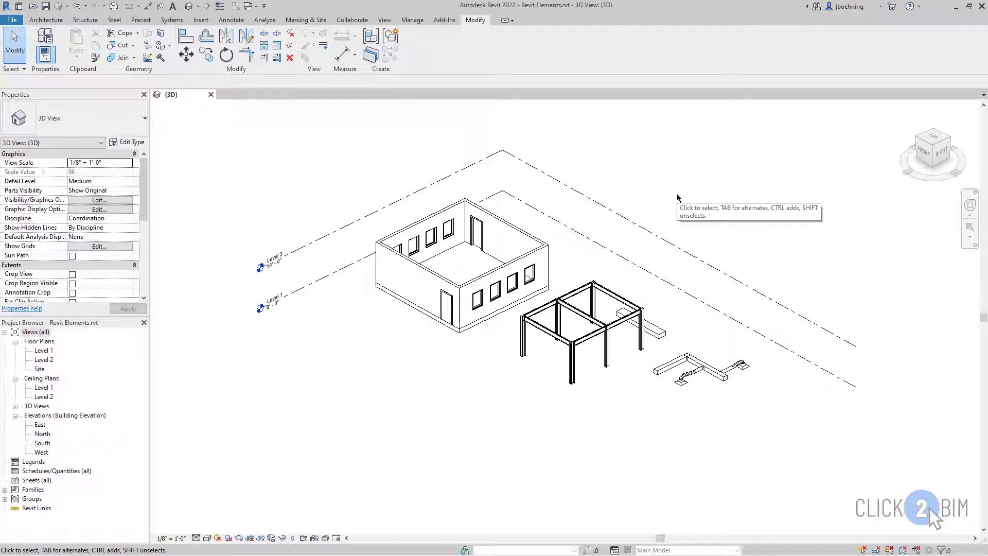
{"action": "mouse_move", "coordinate": [678, 197]}
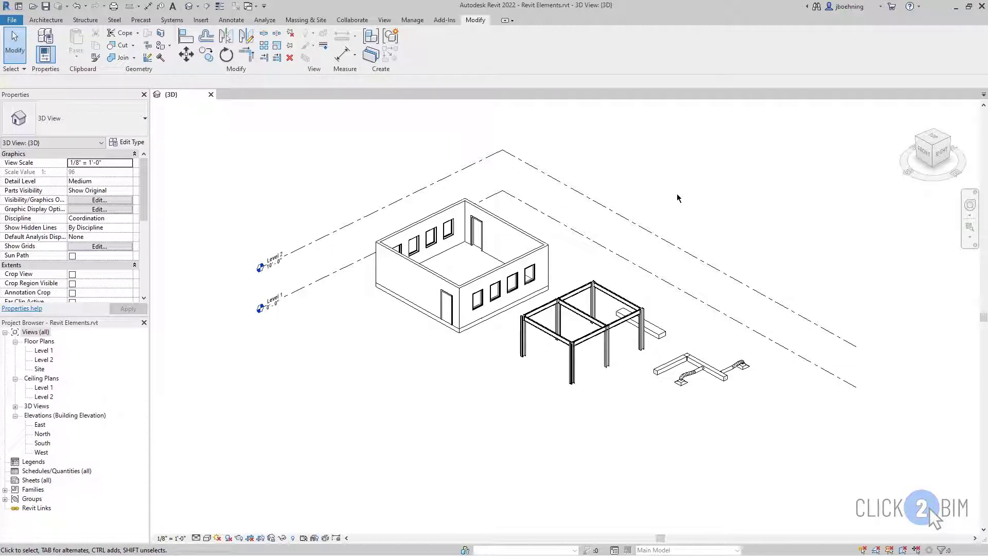